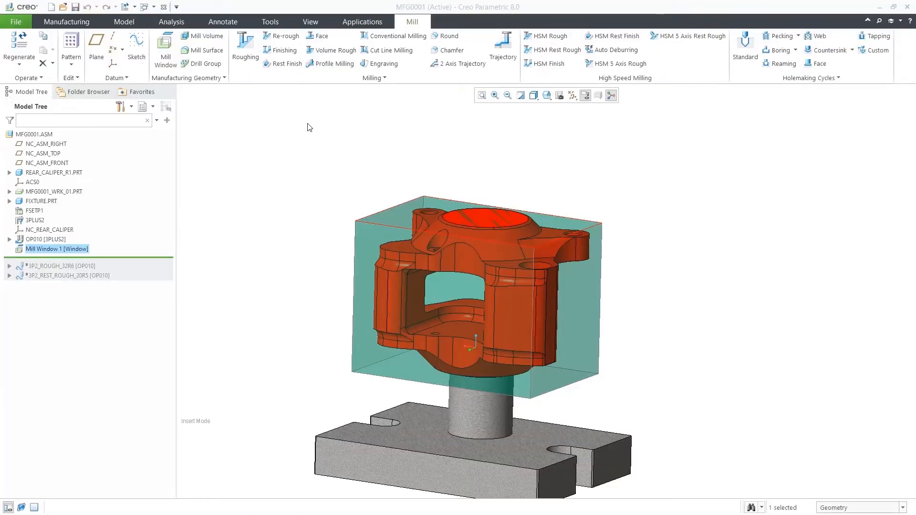
{"action": "mouse_move", "coordinate": [546, 35]}
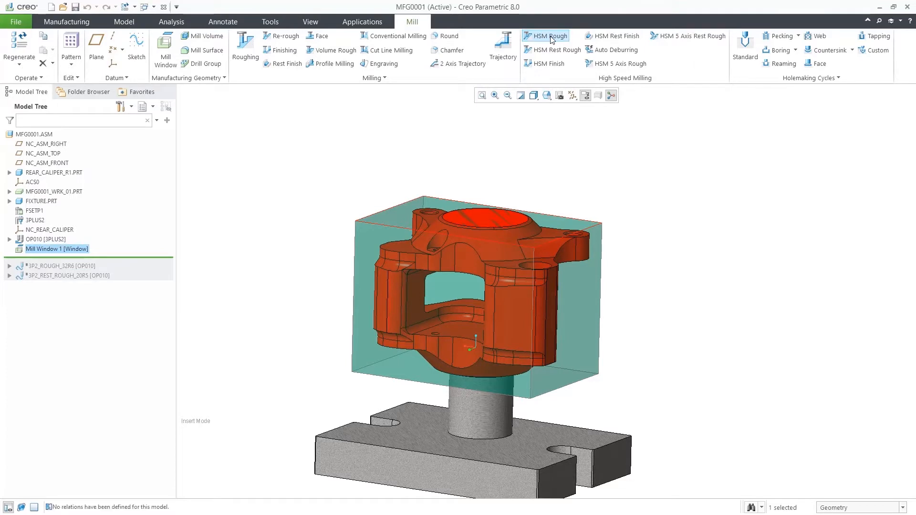
Start an HSM Rough step with tool 01 : 32R6, keeping the axis type at 3 Axis
{"action": "left_click", "coordinate": [547, 35]}
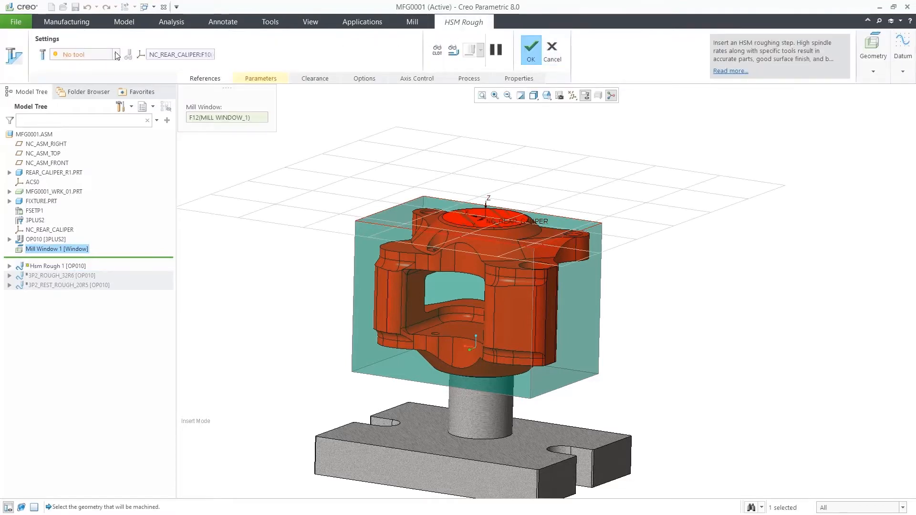
{"action": "left_click", "coordinate": [82, 54]}
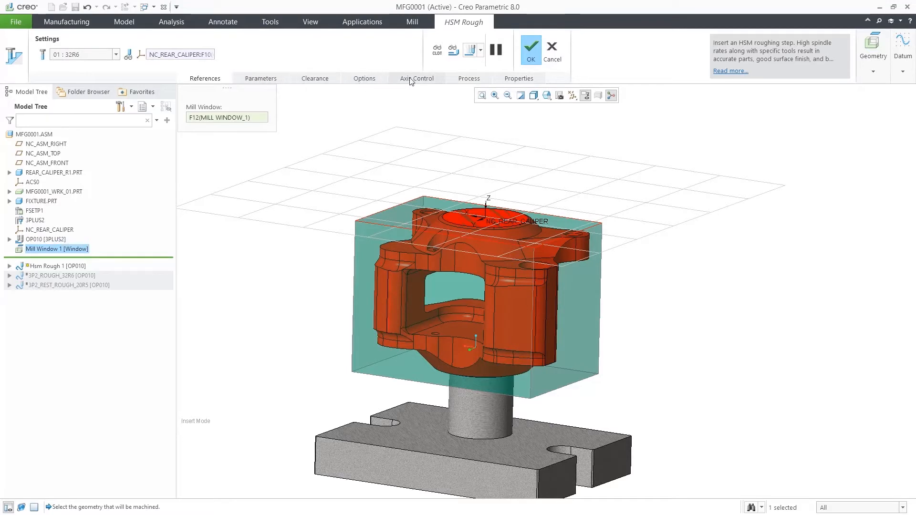
{"action": "left_click", "coordinate": [416, 79]}
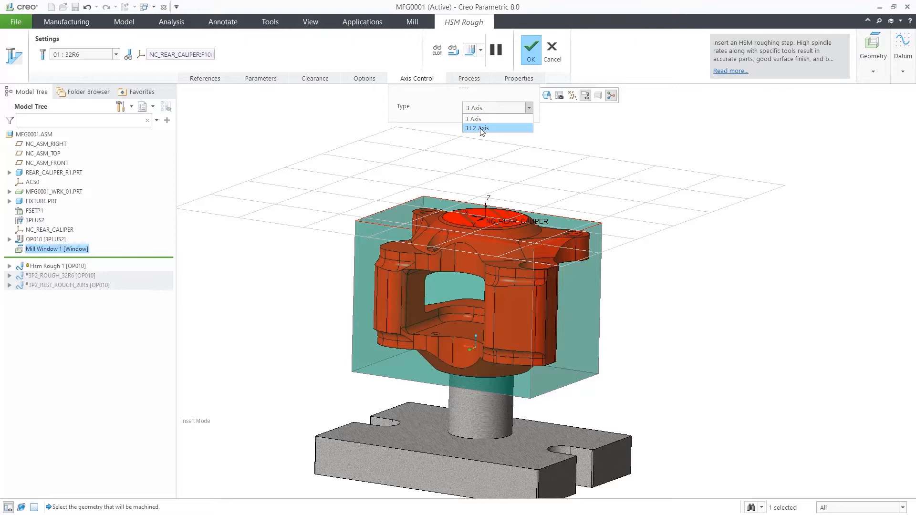
{"action": "left_click", "coordinate": [480, 108]}
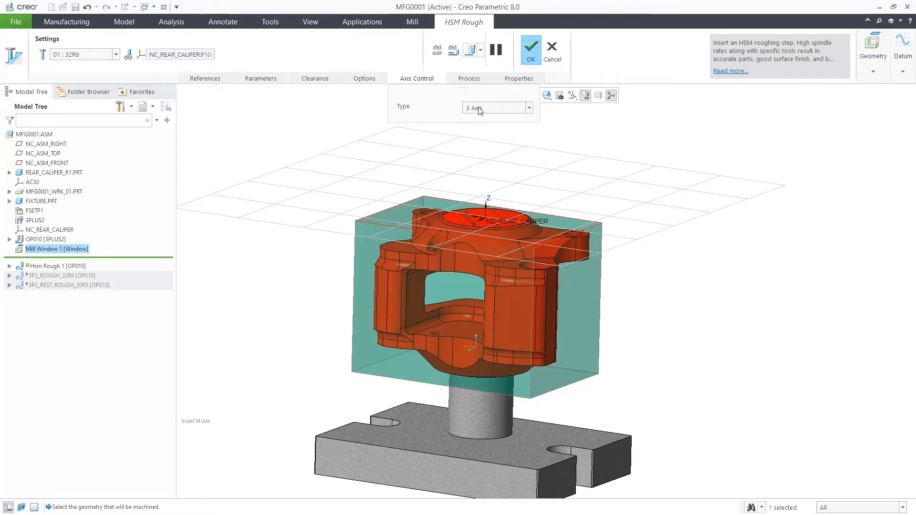
{"action": "mouse_move", "coordinate": [454, 48]}
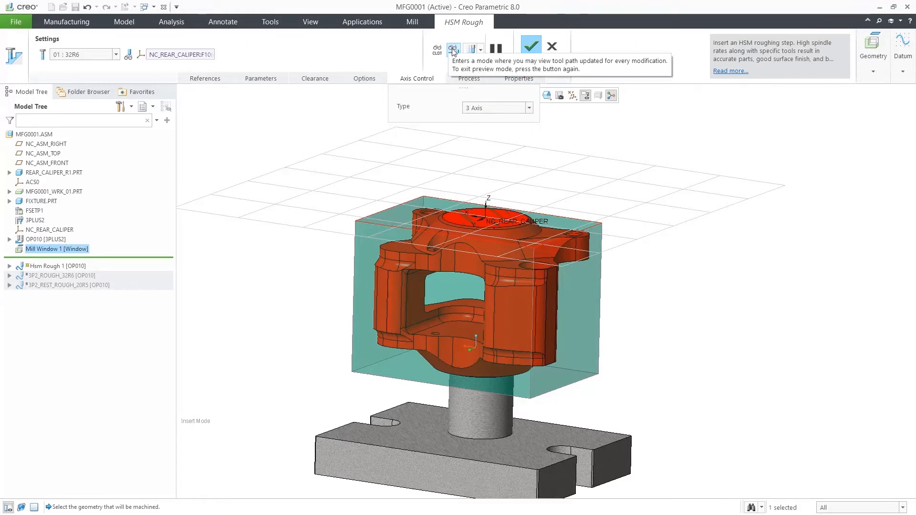
Preview the 3-axis roughing toolpath on the caliper and launch the material removal simulation
{"action": "left_click", "coordinate": [452, 49]}
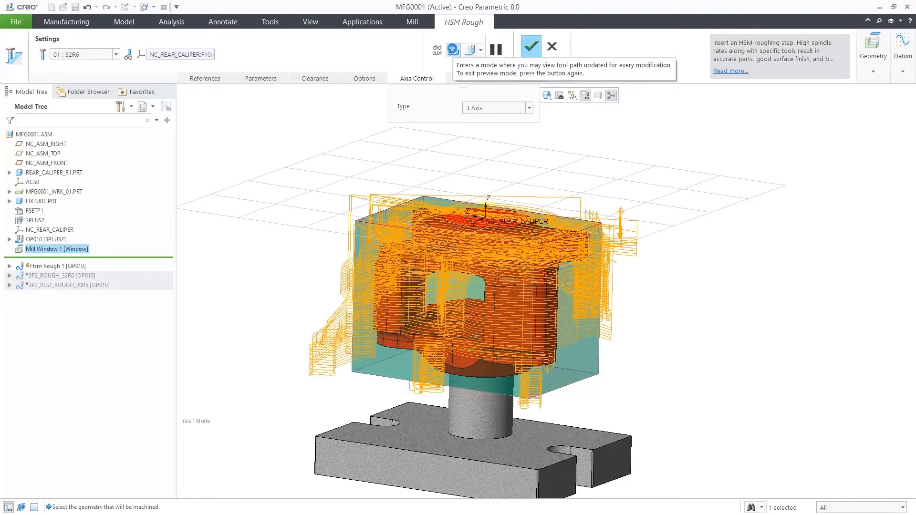
{"action": "left_click", "coordinate": [452, 48]}
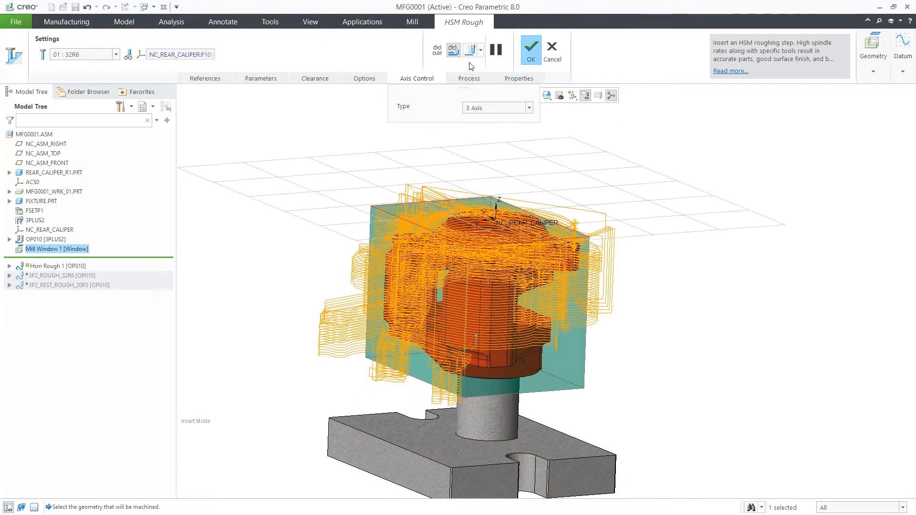
{"action": "left_click", "coordinate": [481, 48]}
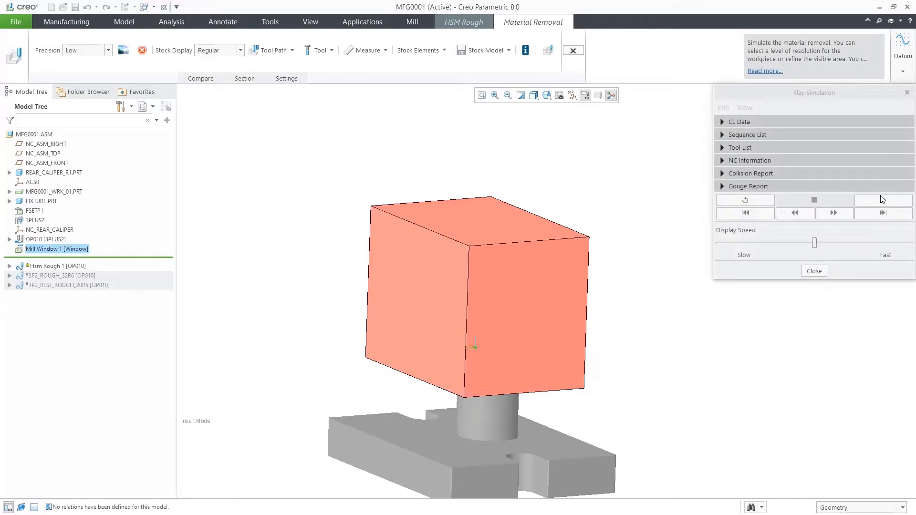
Play the 3-axis stock cutting simulation at fast speed and review the toolpath display options
{"action": "left_click", "coordinate": [882, 199]}
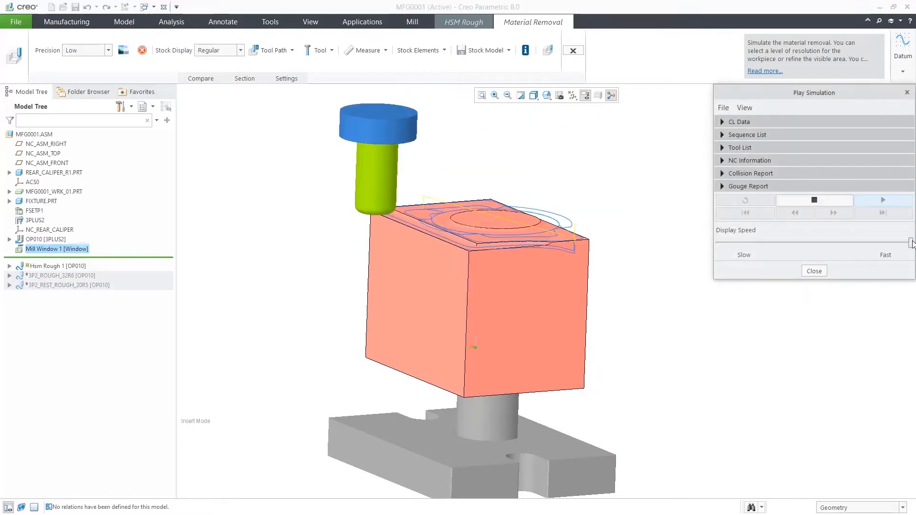
{"action": "left_click", "coordinate": [883, 200]}
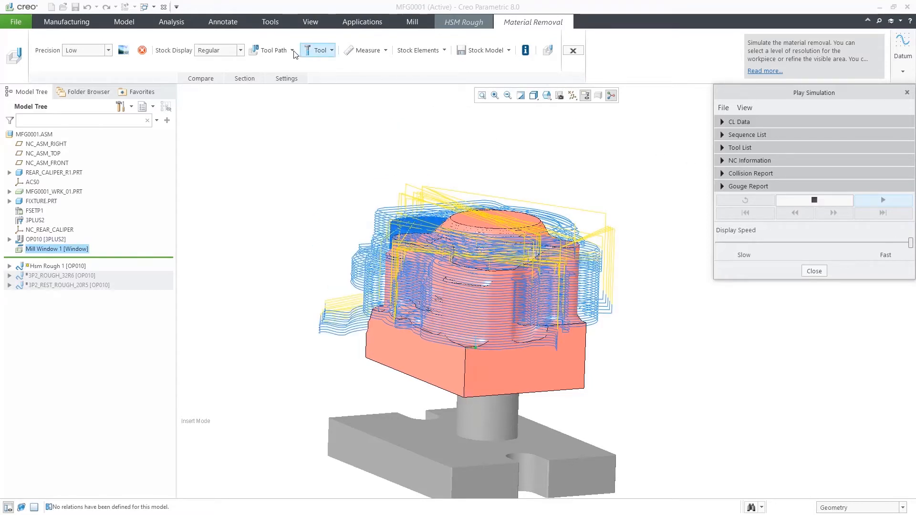
{"action": "left_click", "coordinate": [269, 50]}
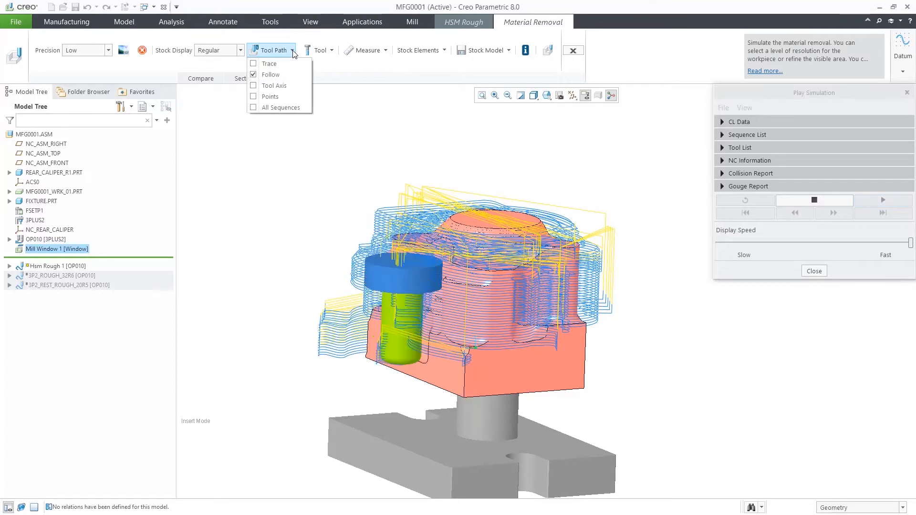
{"action": "left_click", "coordinate": [253, 74]}
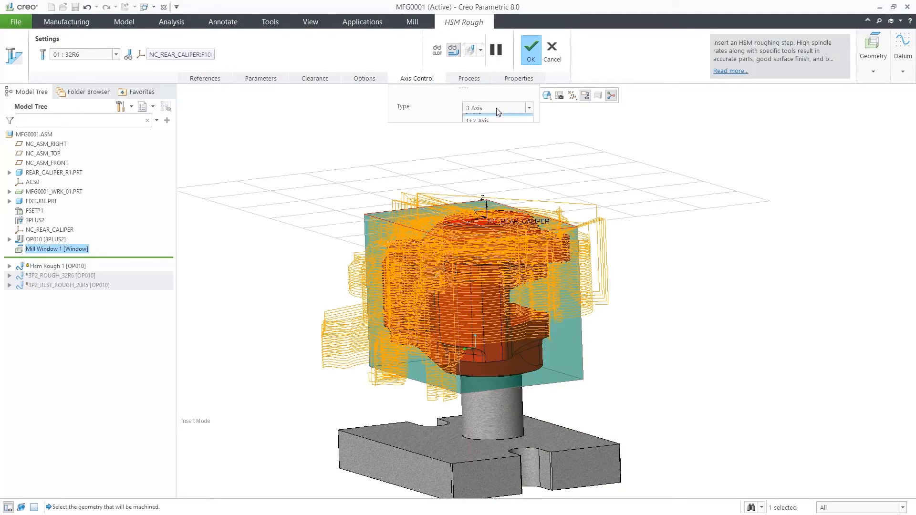
Switch the roughing step to 3+2 Axis and relaunch the material removal simulation
{"action": "left_click", "coordinate": [475, 108]}
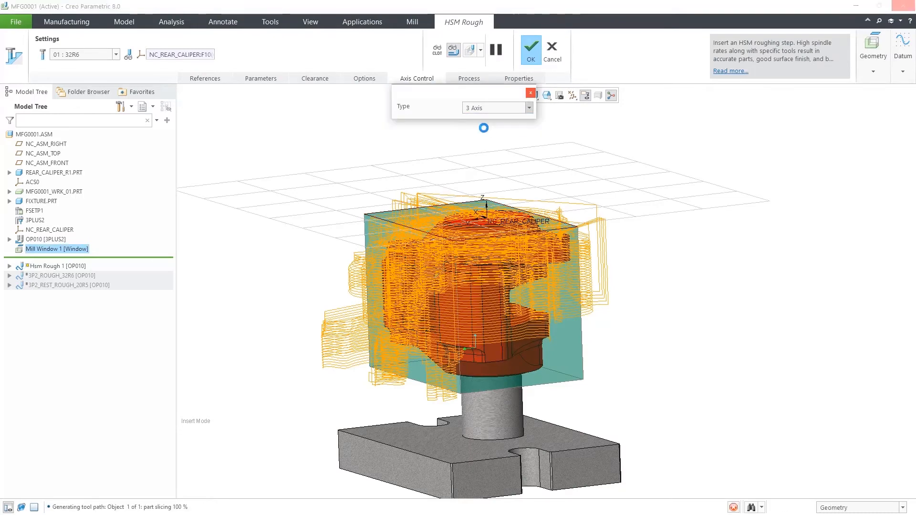
{"action": "left_click", "coordinate": [496, 108]}
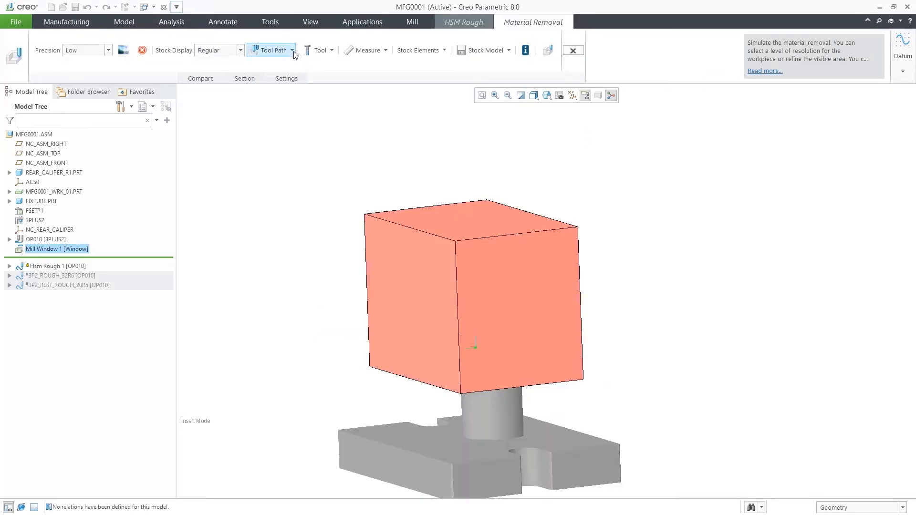
{"action": "mouse_move", "coordinate": [506, 80]}
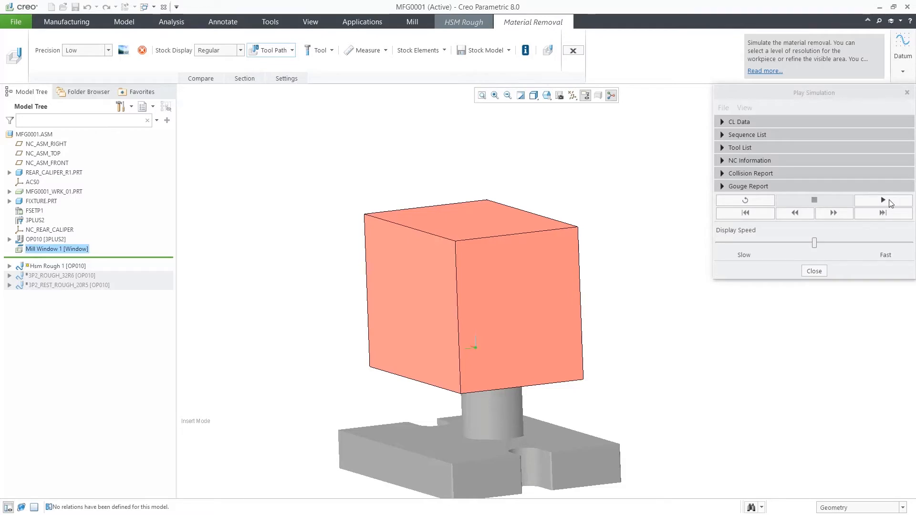
Play the 3+2 axis simulation at fast speed, review HSM_Rough_1 in the sequence list, and close the player
{"action": "left_click", "coordinate": [882, 200]}
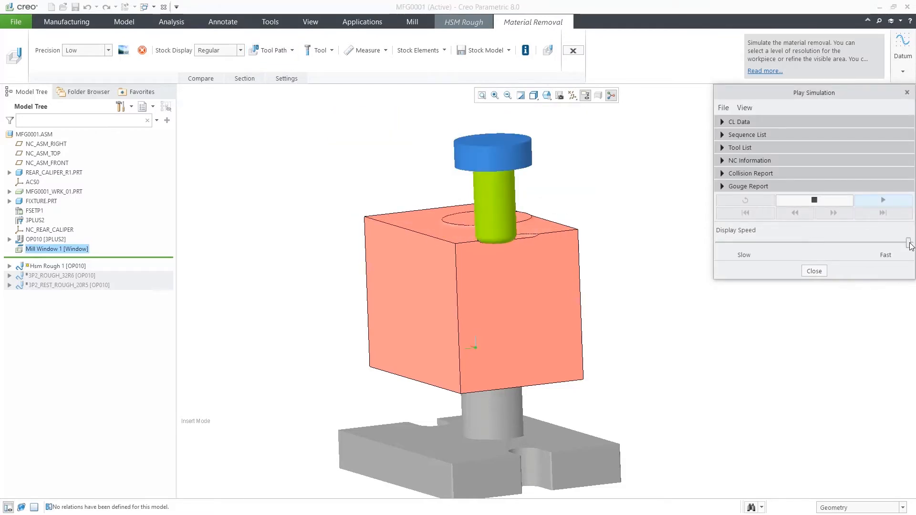
{"action": "left_click", "coordinate": [883, 199]}
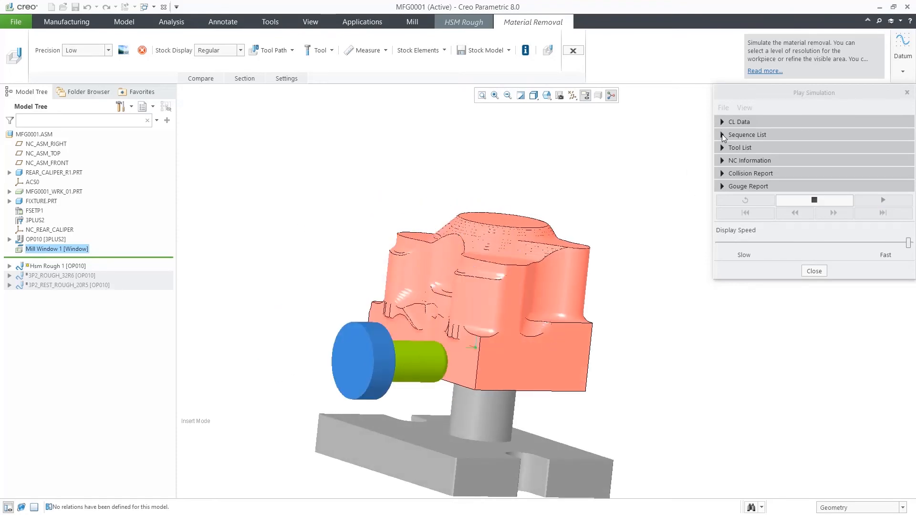
{"action": "left_click", "coordinate": [746, 134]}
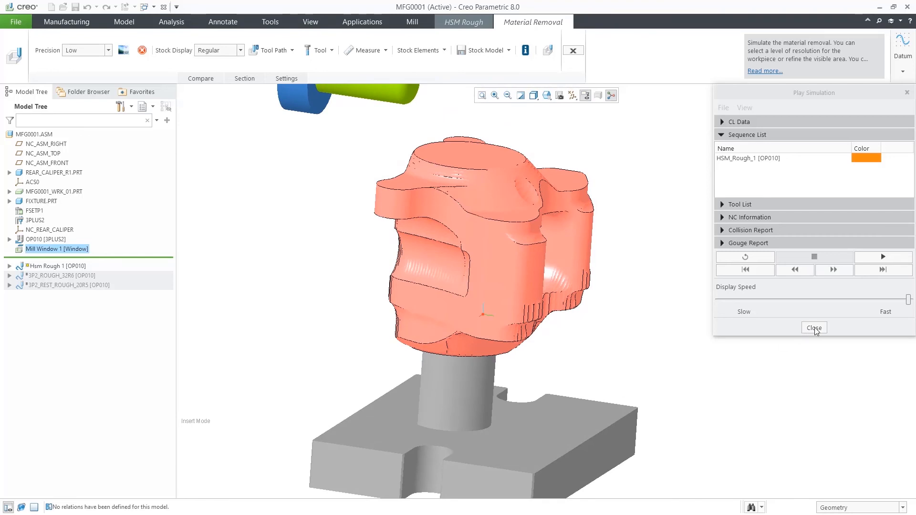
{"action": "left_click", "coordinate": [814, 327]}
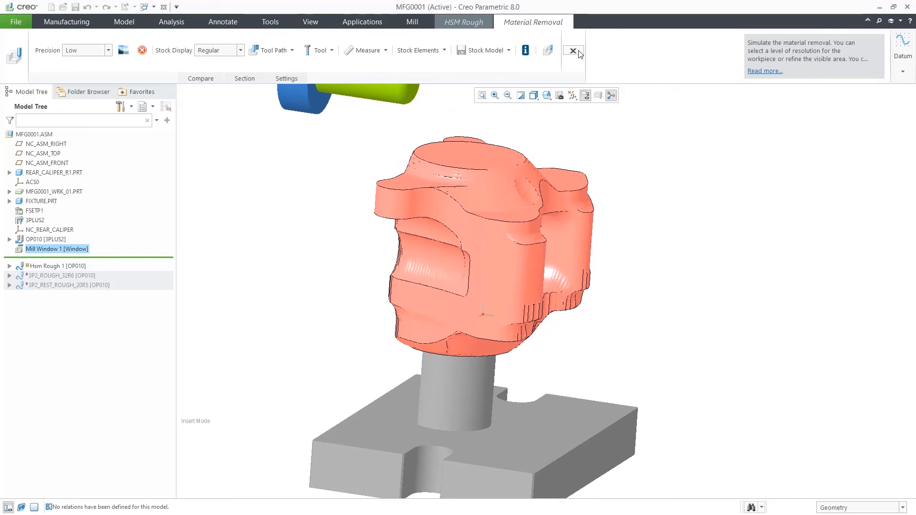